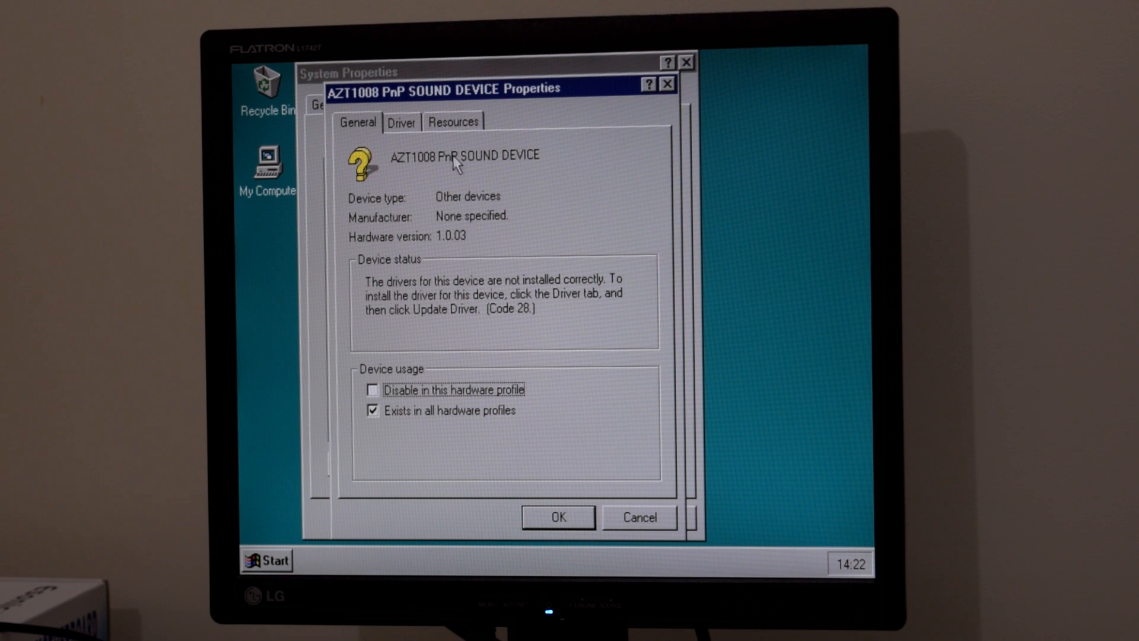
Check the AZT1008 sound device's Driver tab, then start and cancel the Update Device Driver Wizard
click(400, 121)
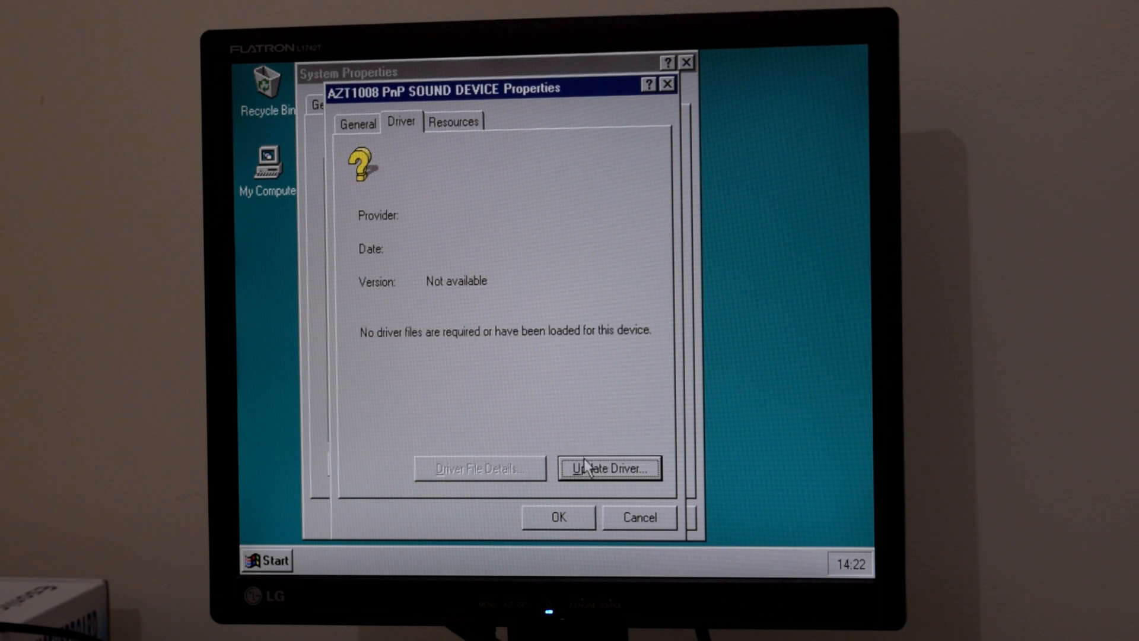
click(609, 466)
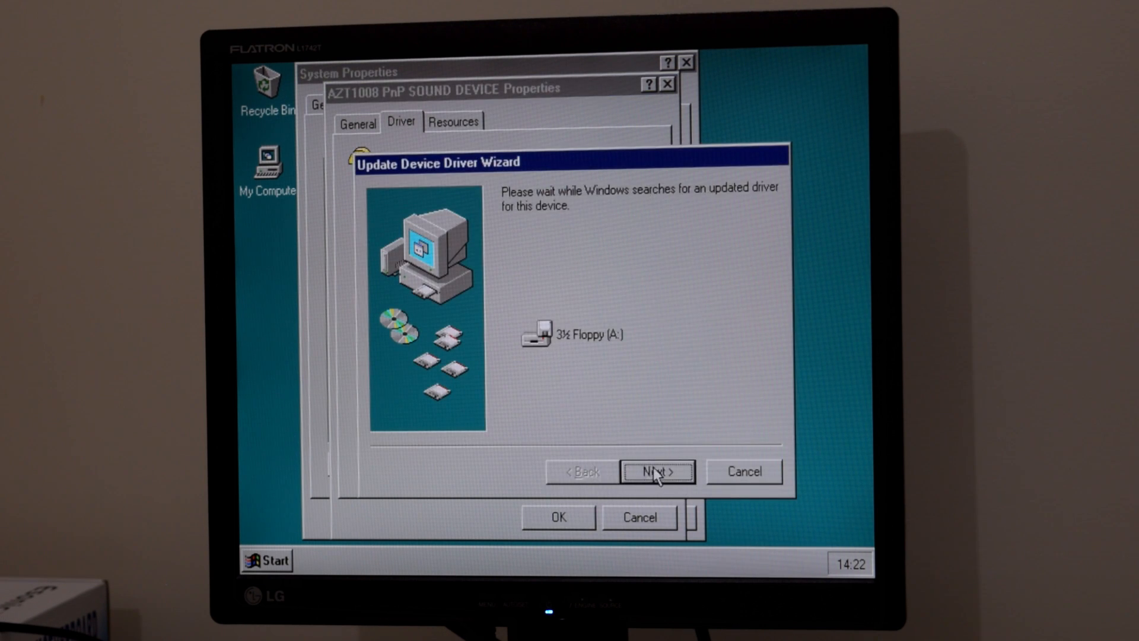
click(655, 470)
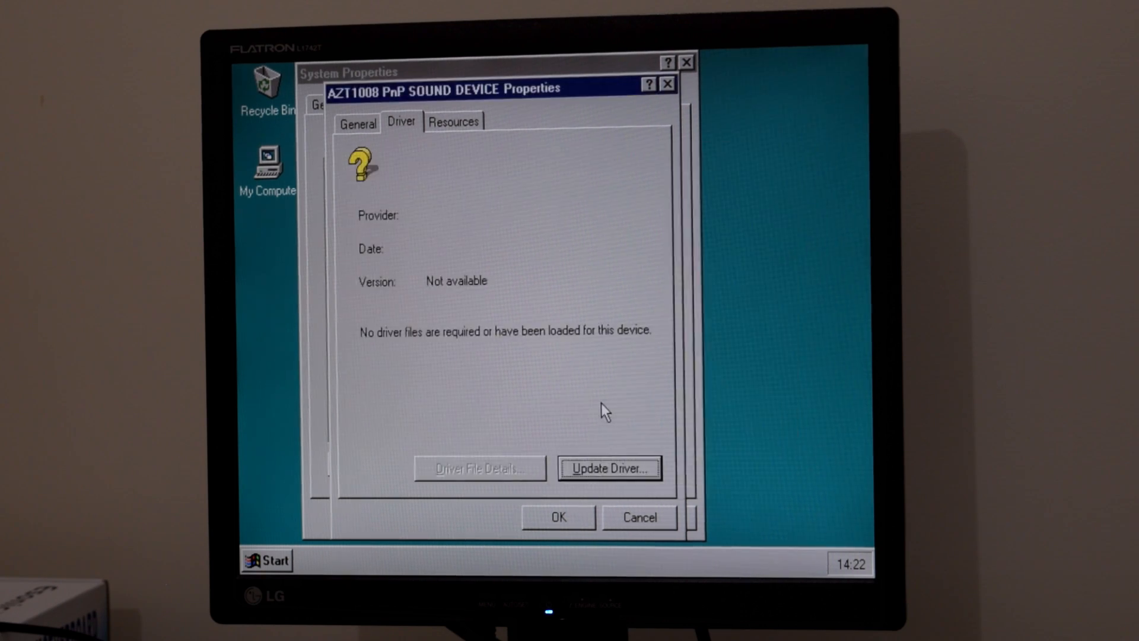